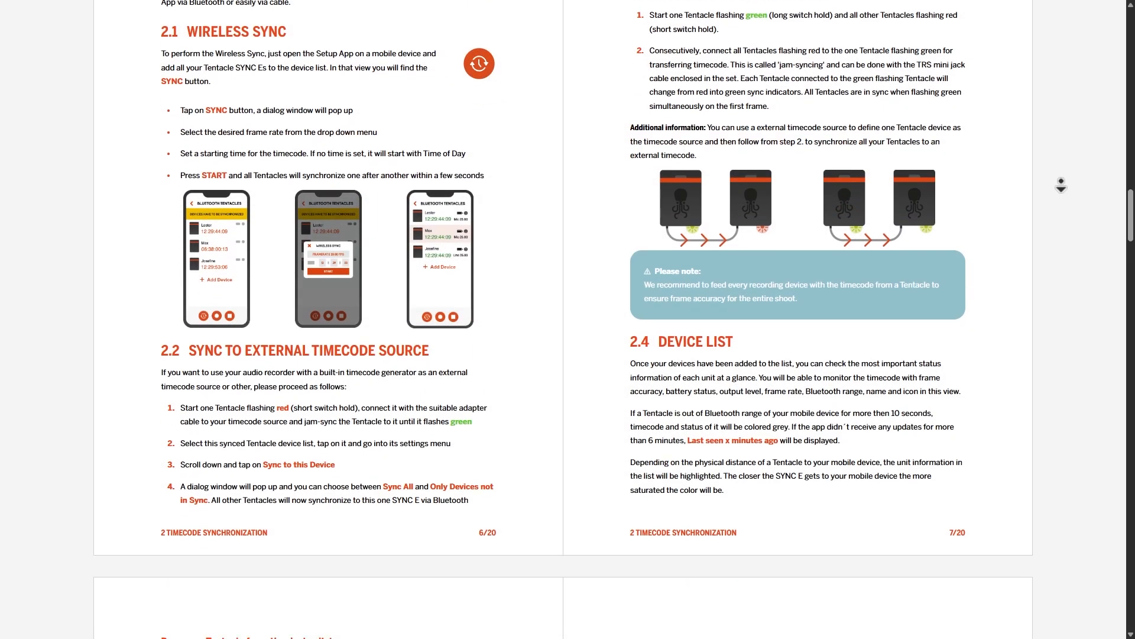
# Step: Scroll the Tentacle Sync and Vicon docs to the genlock/VITC timecode connection section
pyautogui.scroll(-3)
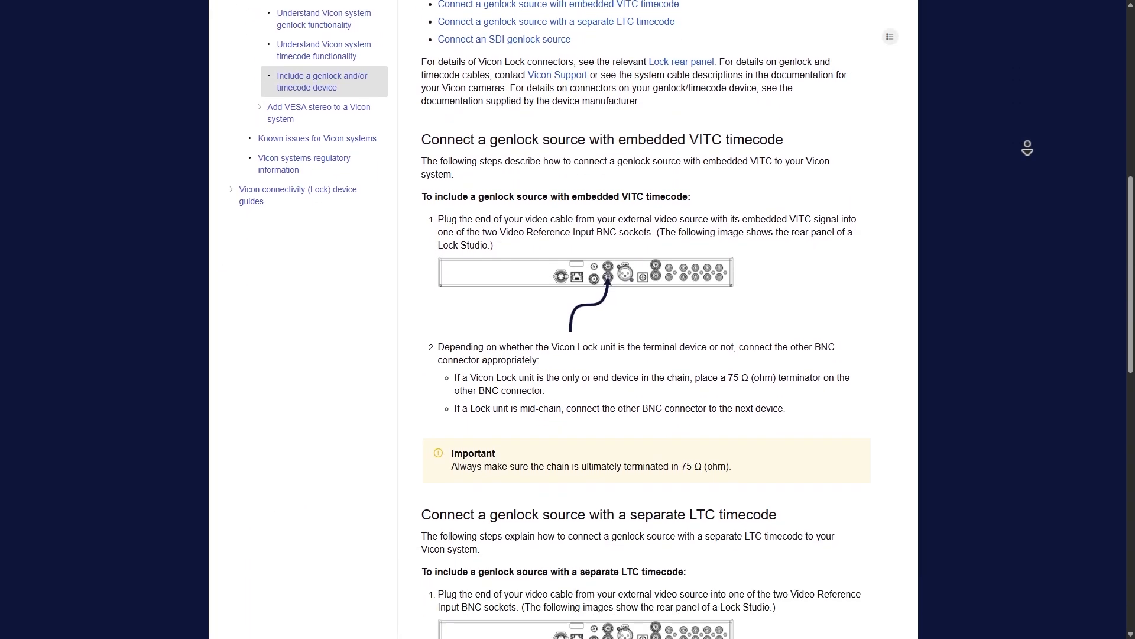
pyautogui.scroll(-3)
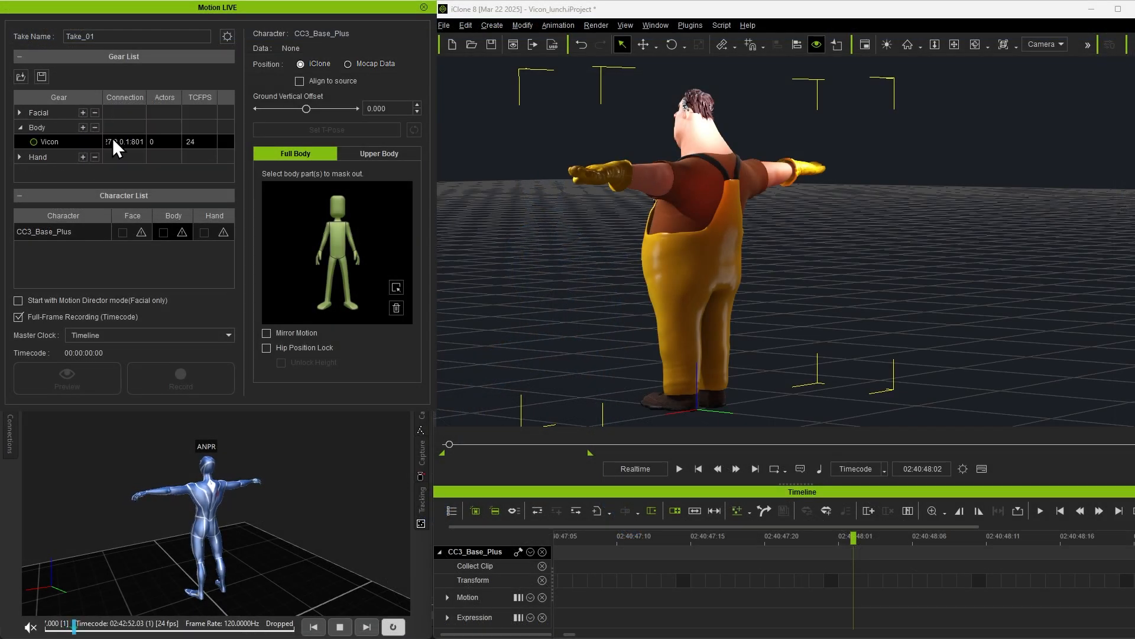
# Step: Connect the Vicon body gear and assign LIVE FACE_iPhone as CC3_Base_Plus's facial source
pyautogui.doubleClick(125, 140)
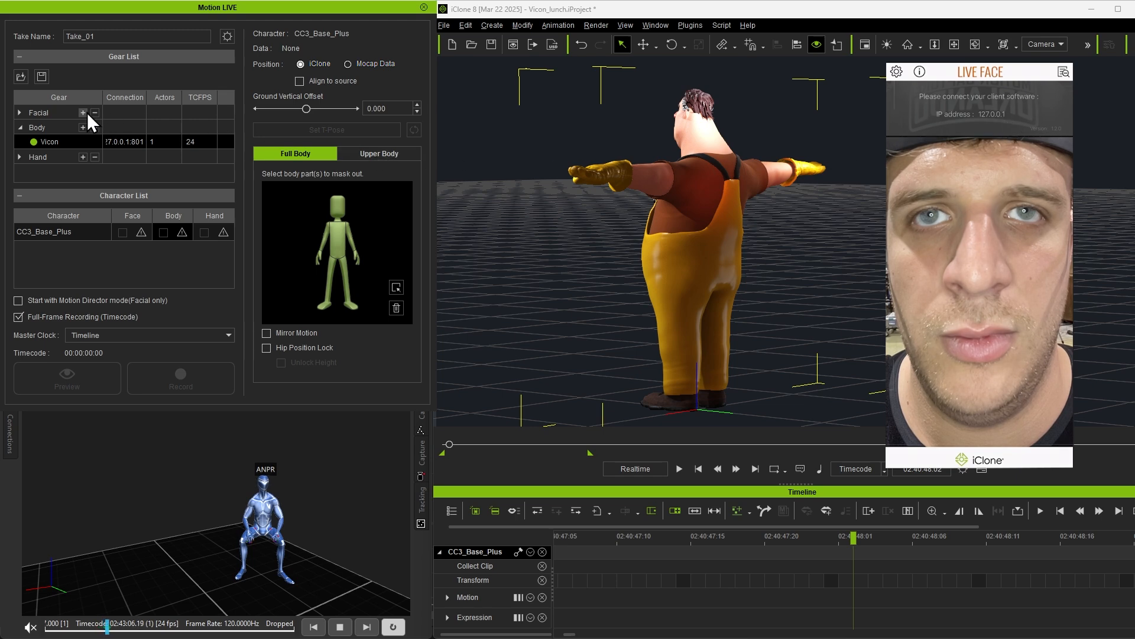
pyautogui.click(83, 112)
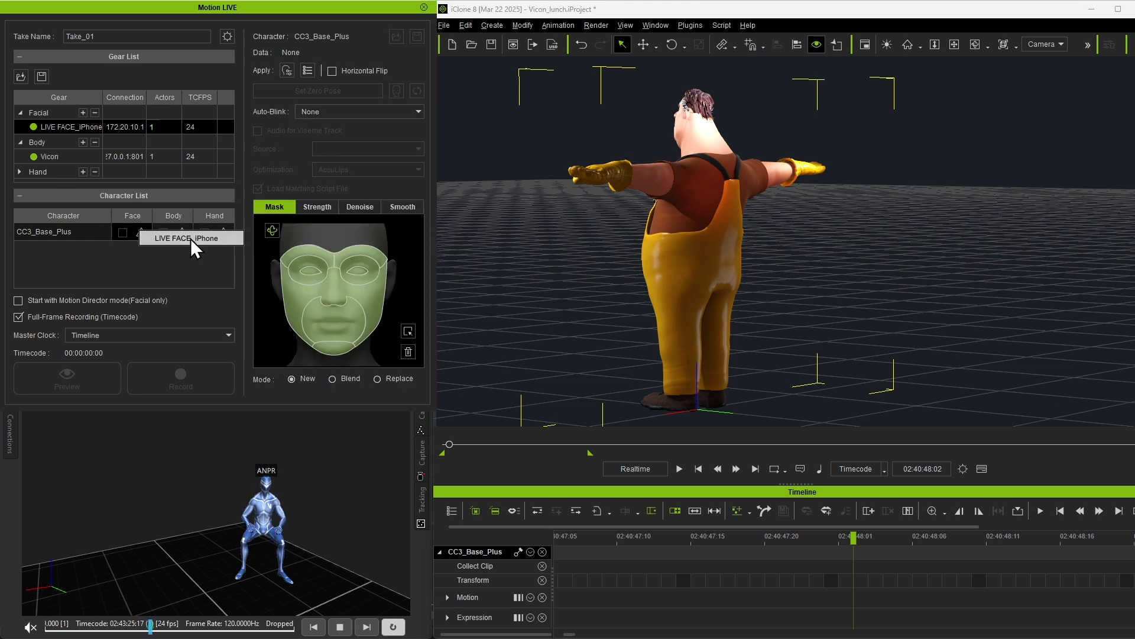
pyautogui.click(141, 231)
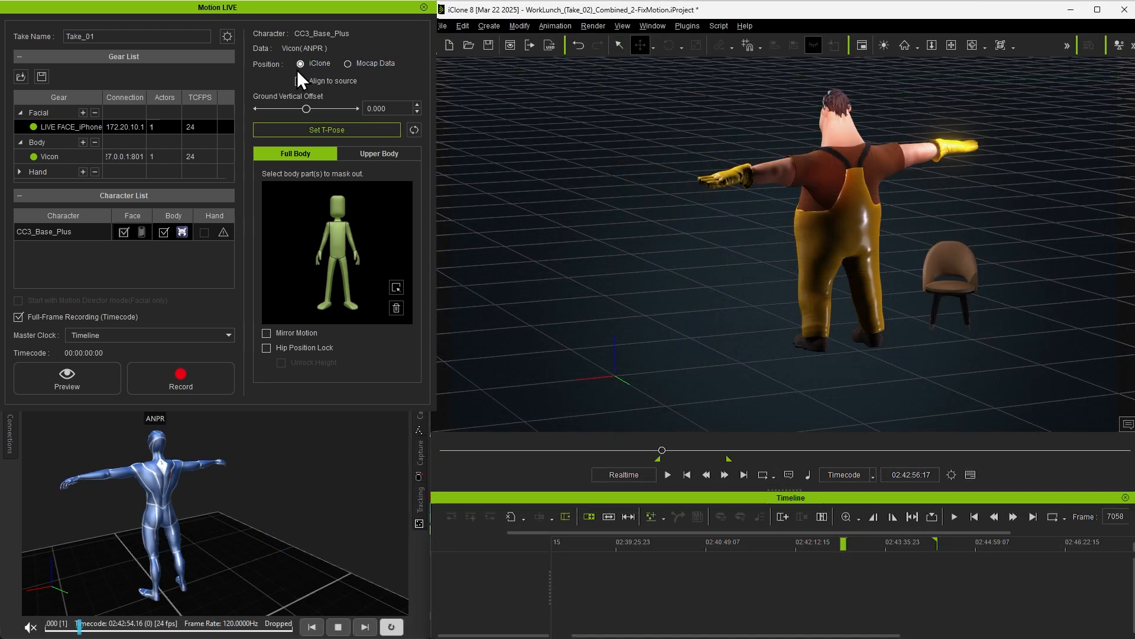
# Step: Preview the live capture and set the character's Position to follow Mocap Data
pyautogui.click(299, 80)
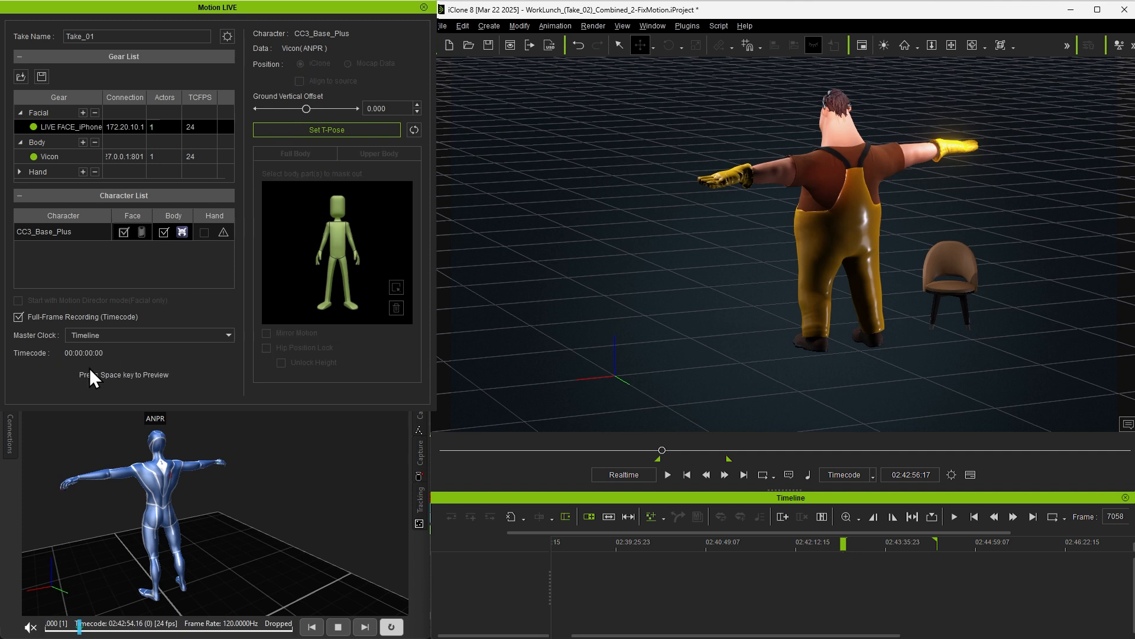
pyautogui.press('space')
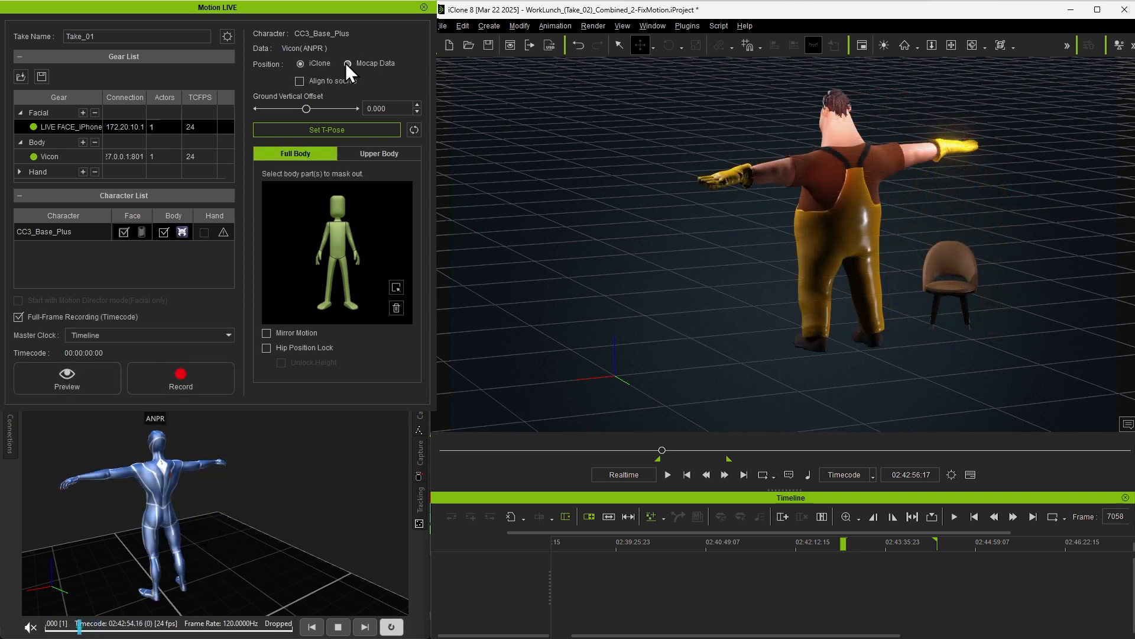
pyautogui.click(66, 377)
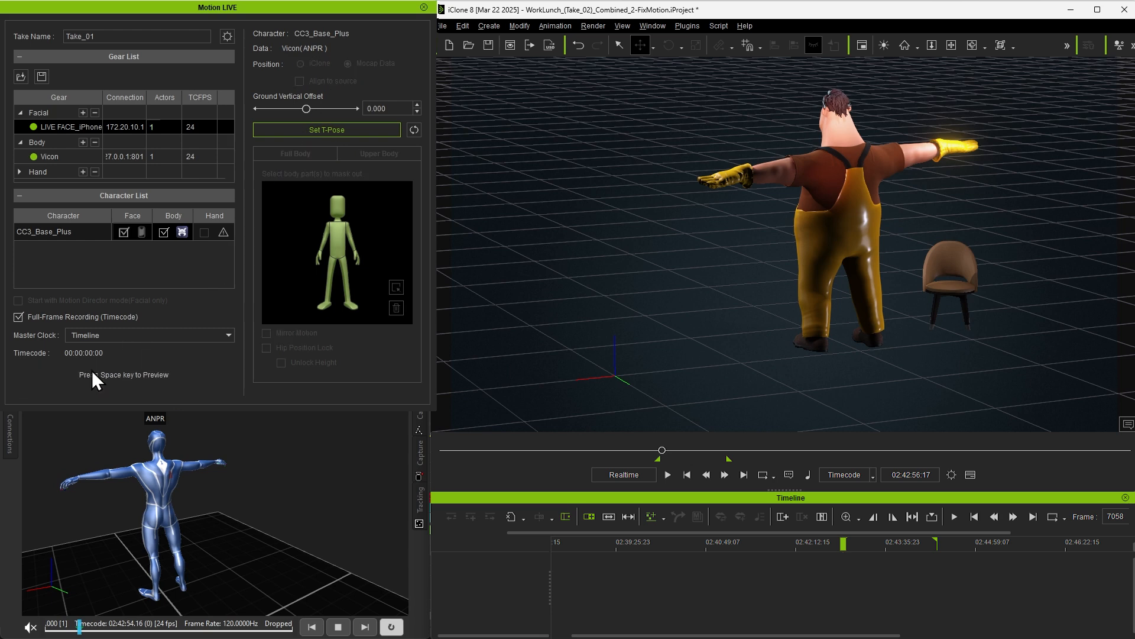
pyautogui.press('space')
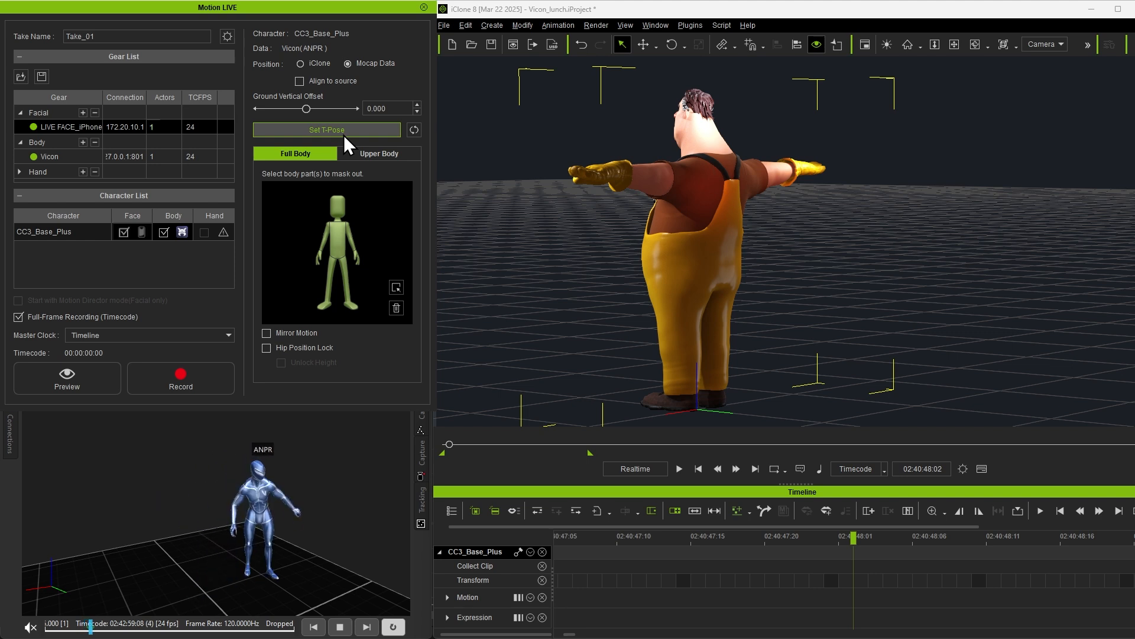
# Step: Make Vicon the Master Clock source and resume the live preview
pyautogui.click(149, 335)
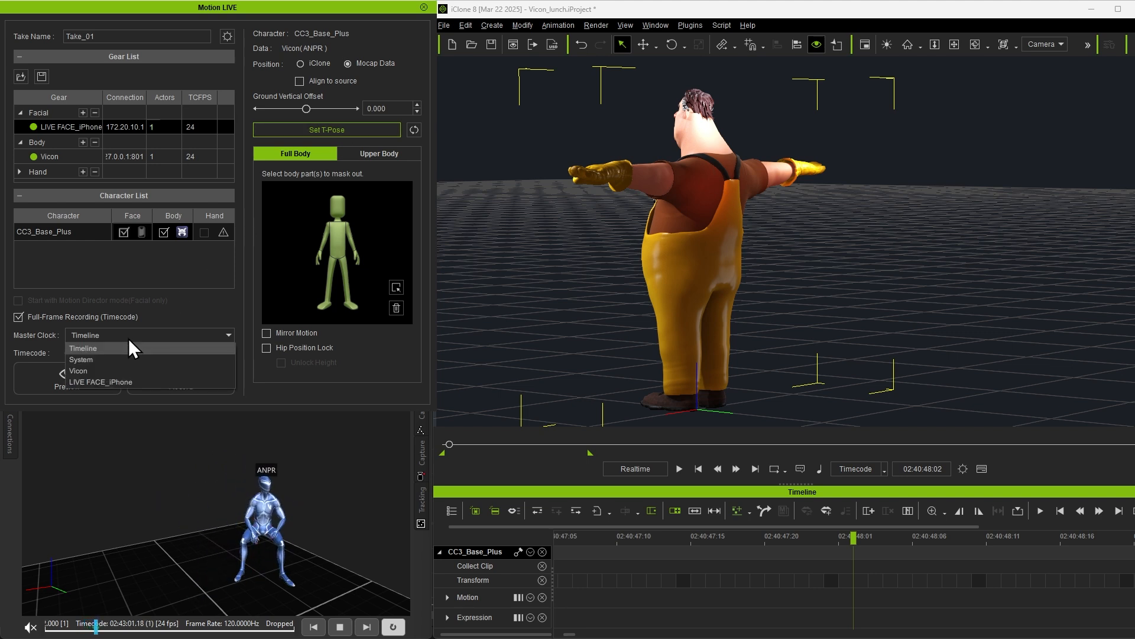
pyautogui.click(78, 370)
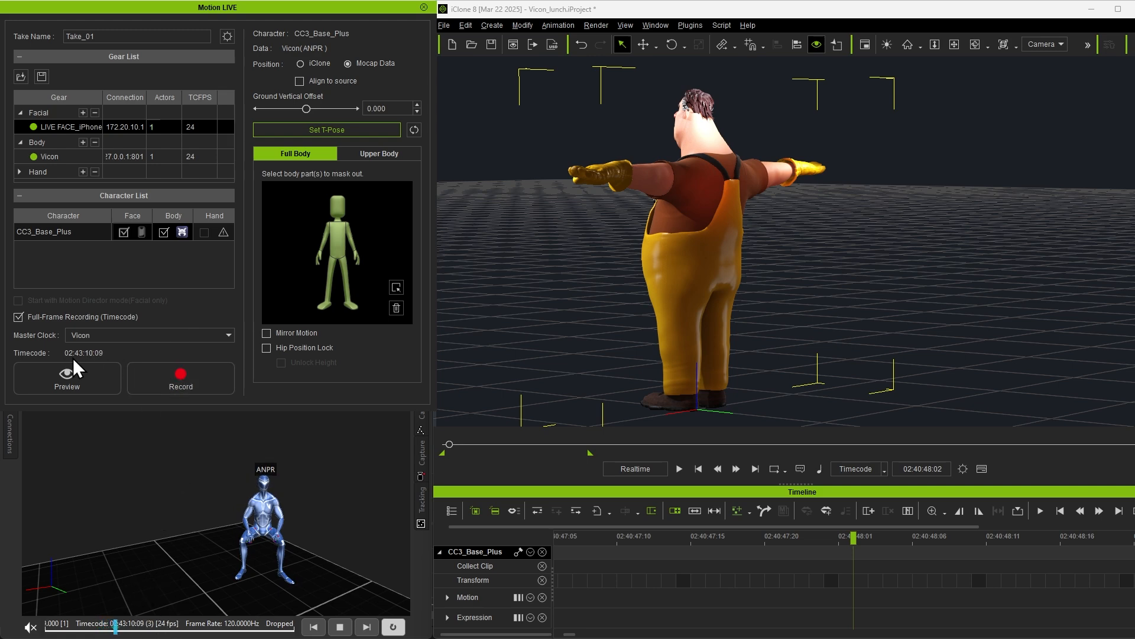
pyautogui.click(180, 372)
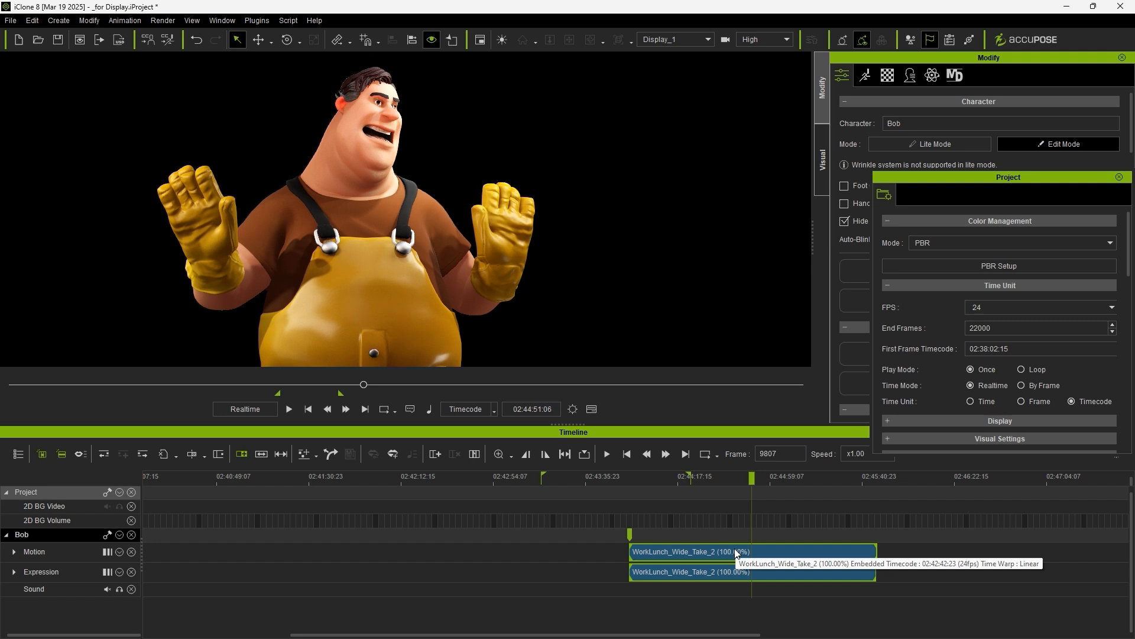
pyautogui.moveTo(736, 573)
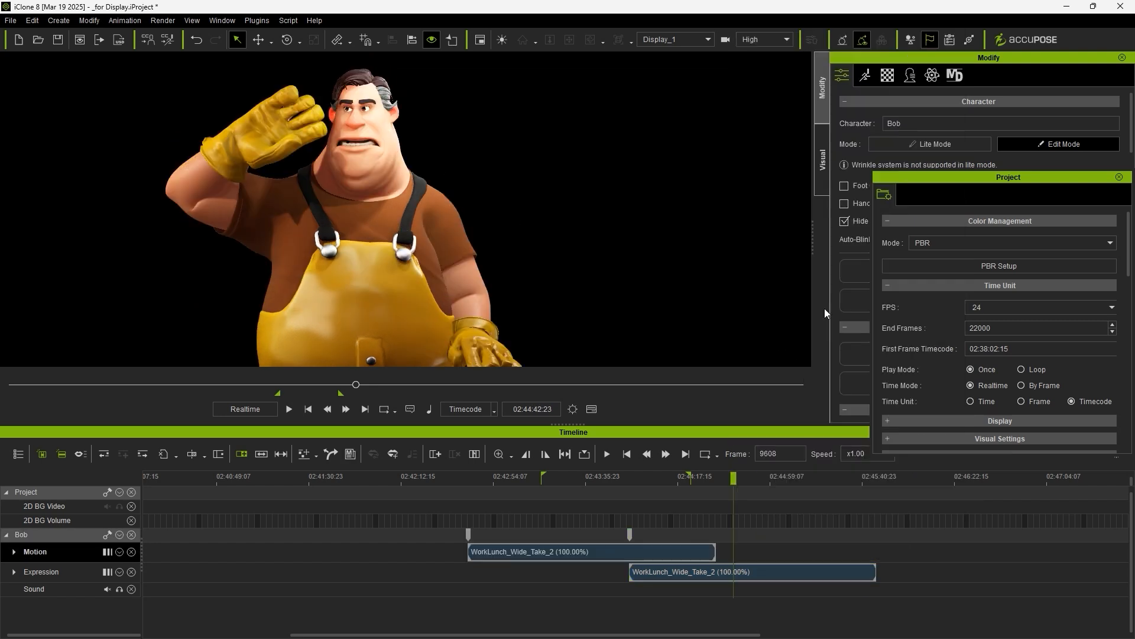
# Step: Align Bob's WorkLunch_Wide_Take_2 Motion clip to its embedded timecode
pyautogui.rightClick(751, 571)
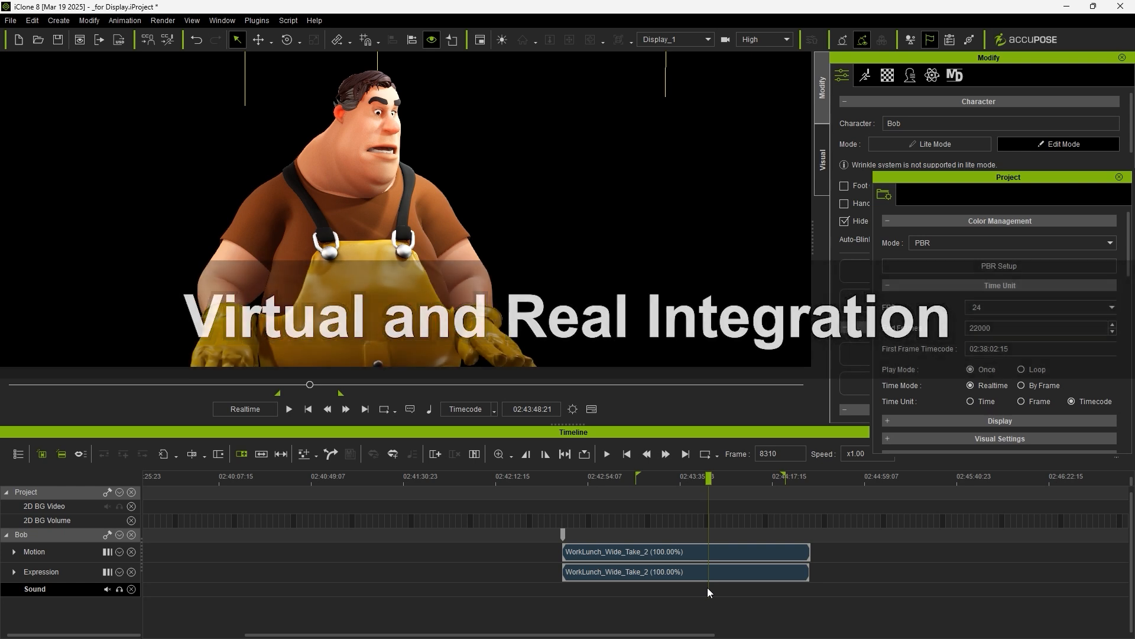
# Step: Import WorkLunch_Wide_02.wav onto Bob's Sound track
pyautogui.rightClick(710, 590)
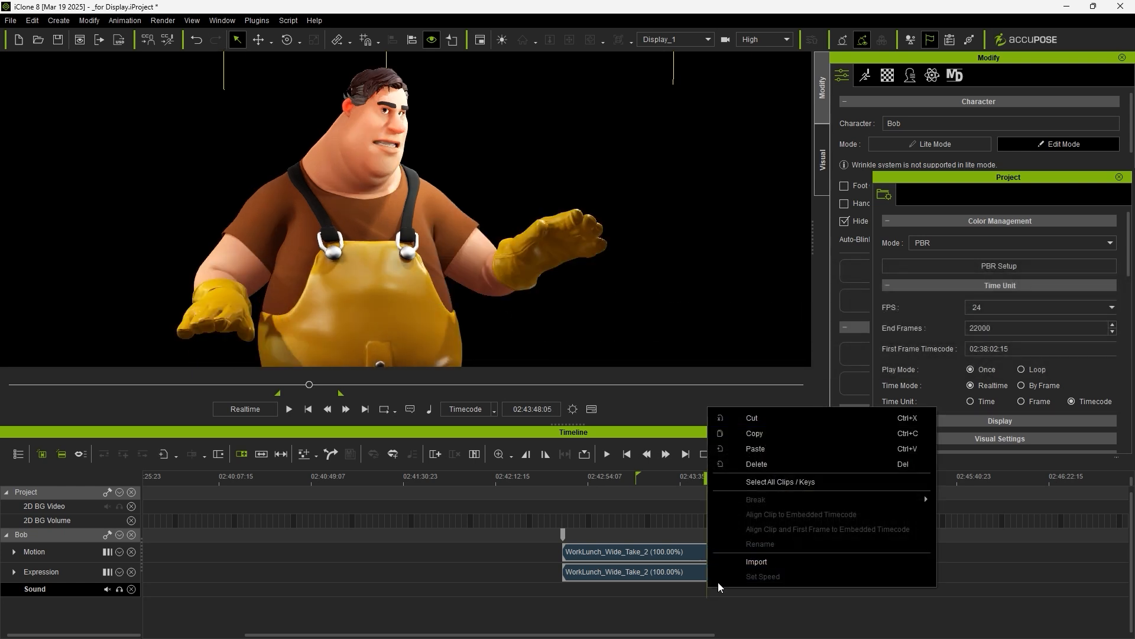
pyautogui.click(756, 560)
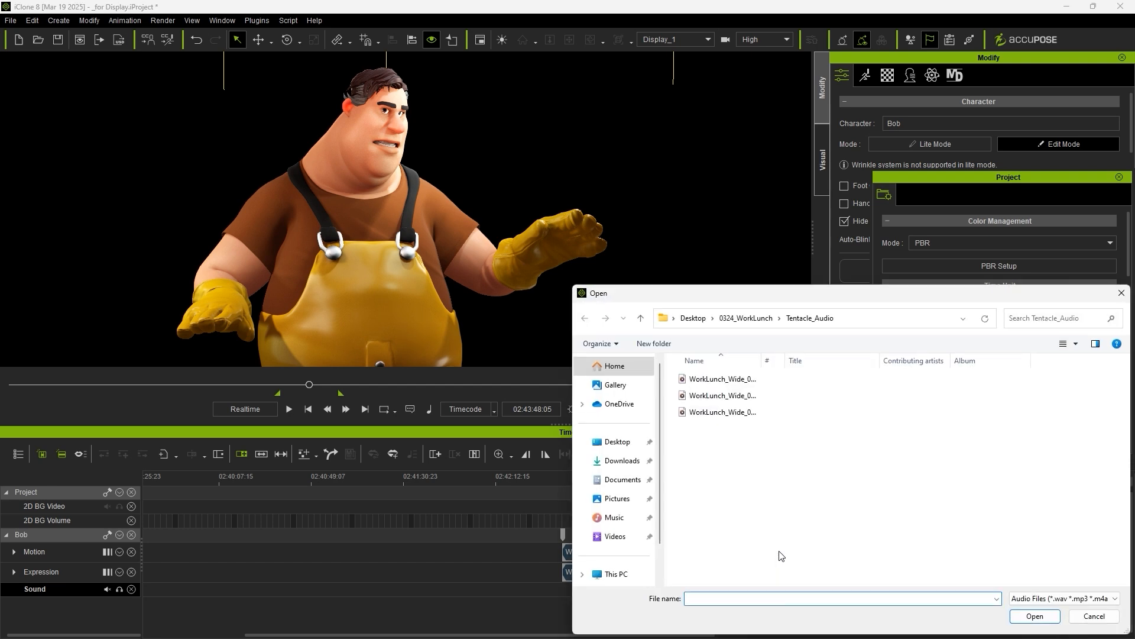
pyautogui.click(720, 379)
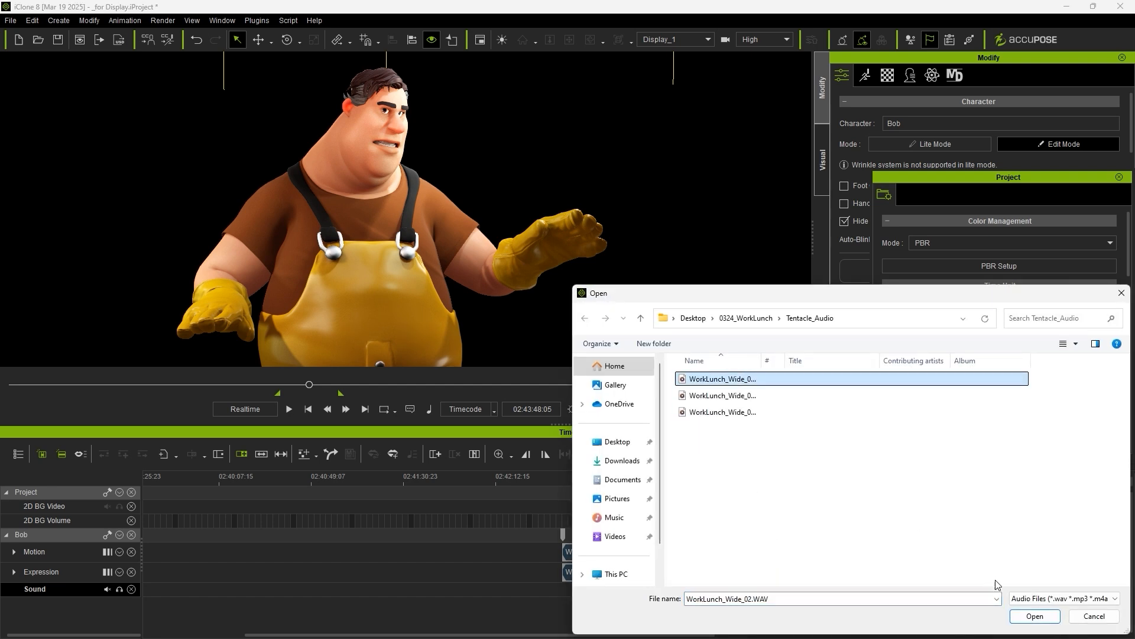
pyautogui.click(1033, 615)
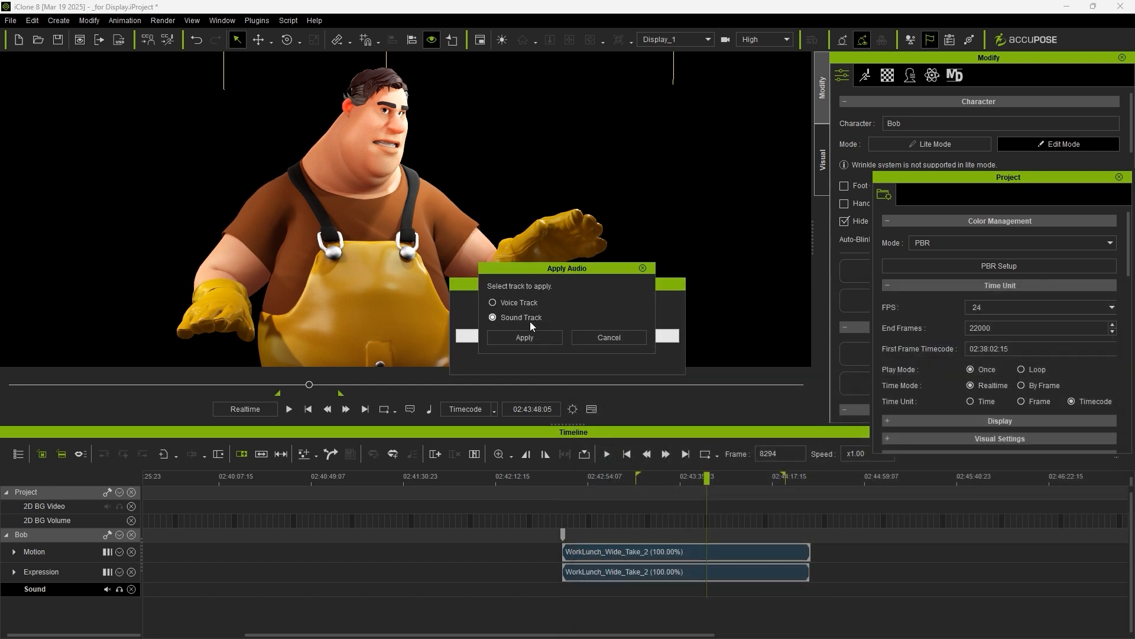
pyautogui.click(524, 337)
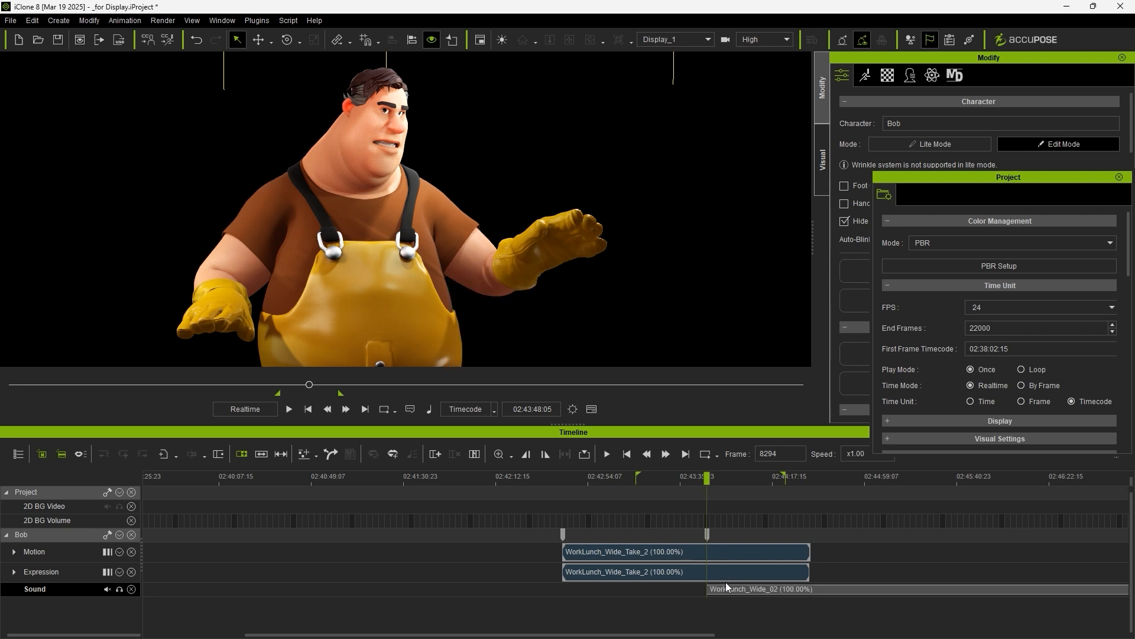
# Step: Align the audio clip to its embedded timecode and begin importing a background video
pyautogui.rightClick(684, 572)
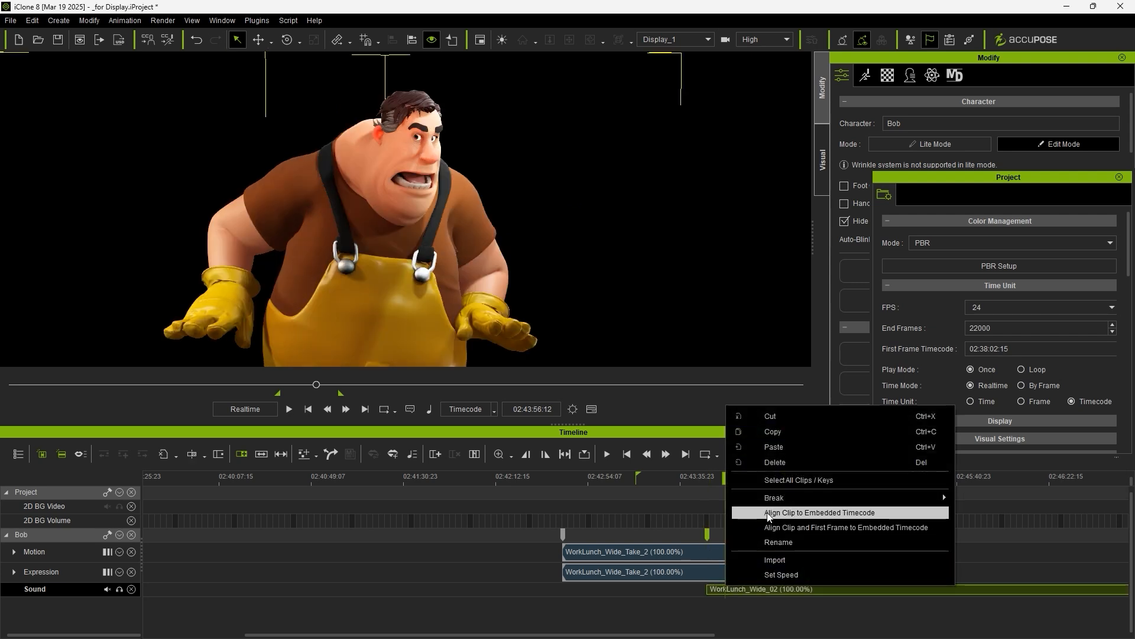
pyautogui.click(818, 512)
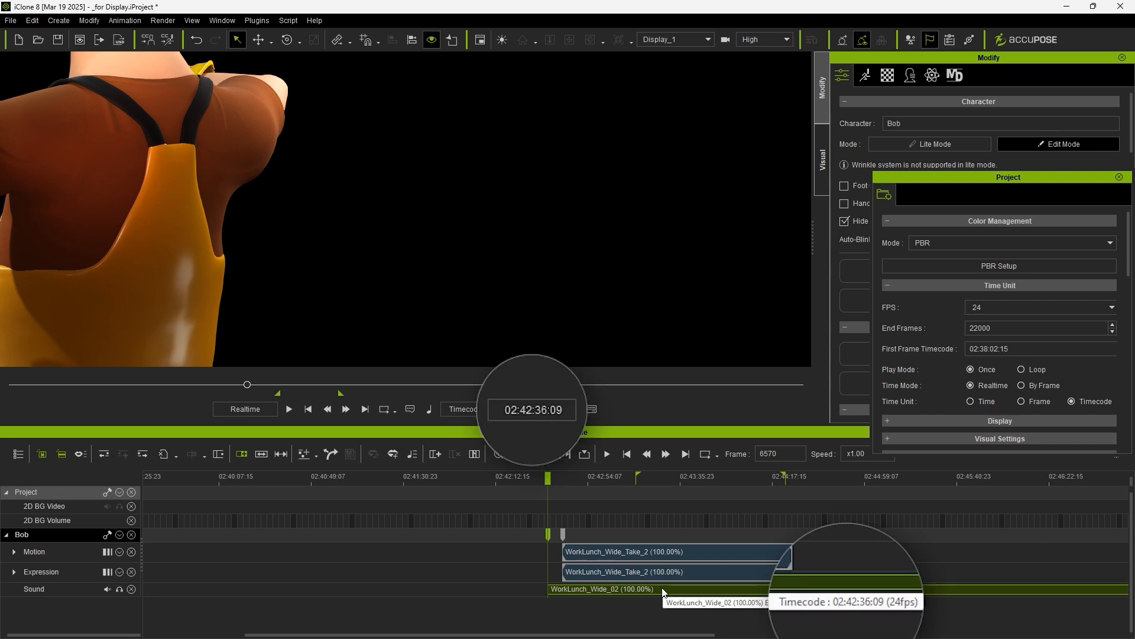
pyautogui.click(287, 408)
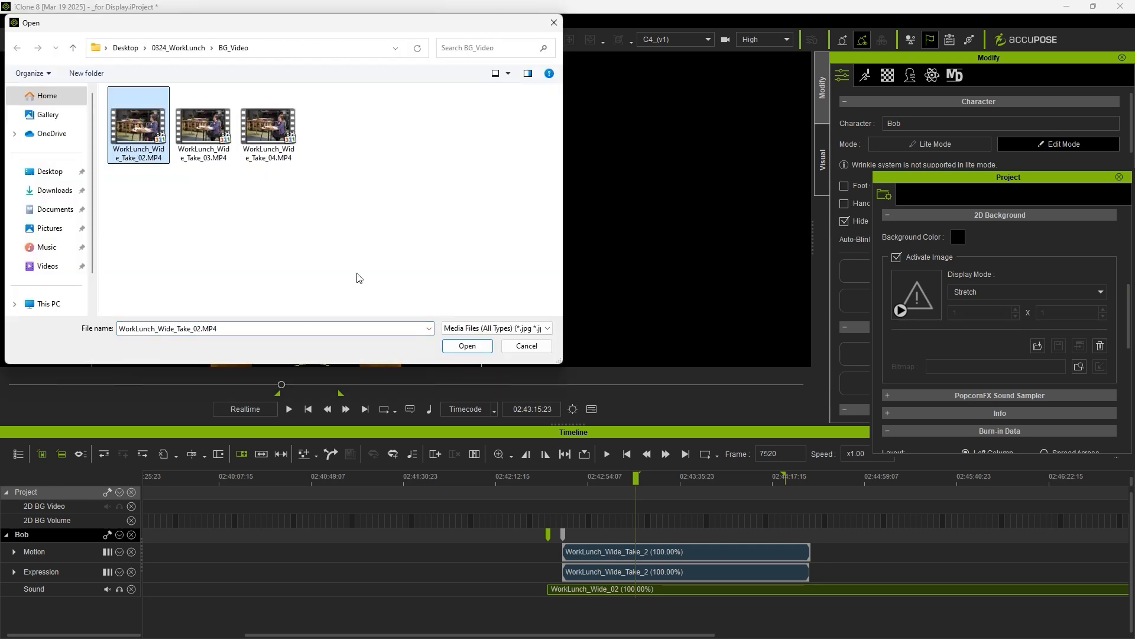
# Step: Load WorkLunch_Wide_Take_02.MP4 as the 2D background behind Bob
pyautogui.click(466, 346)
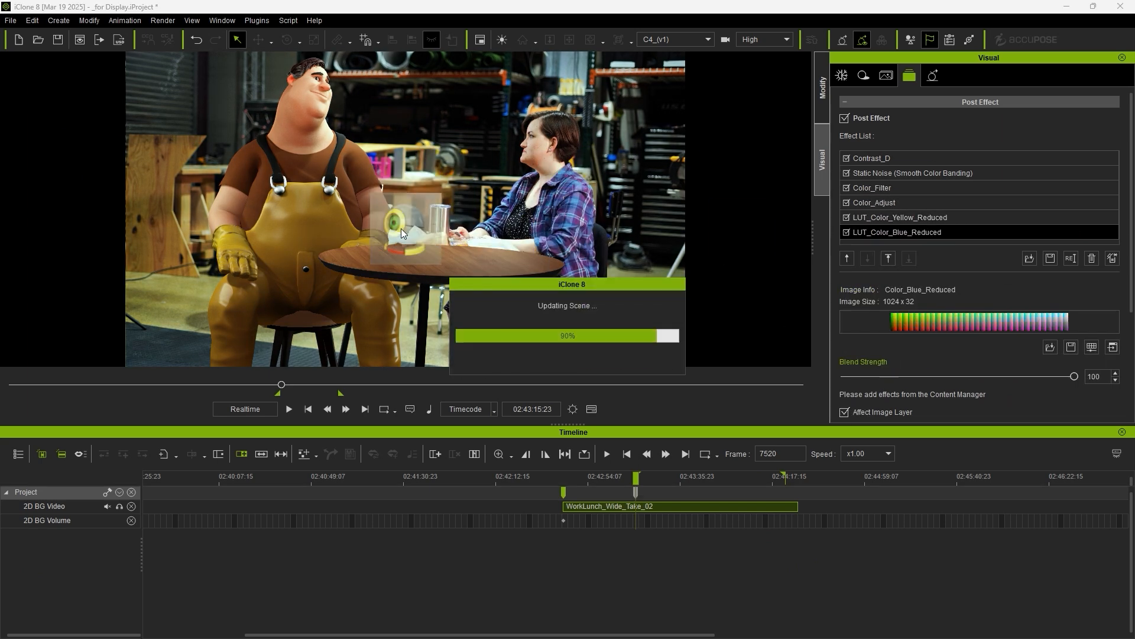
pyautogui.click(844, 119)
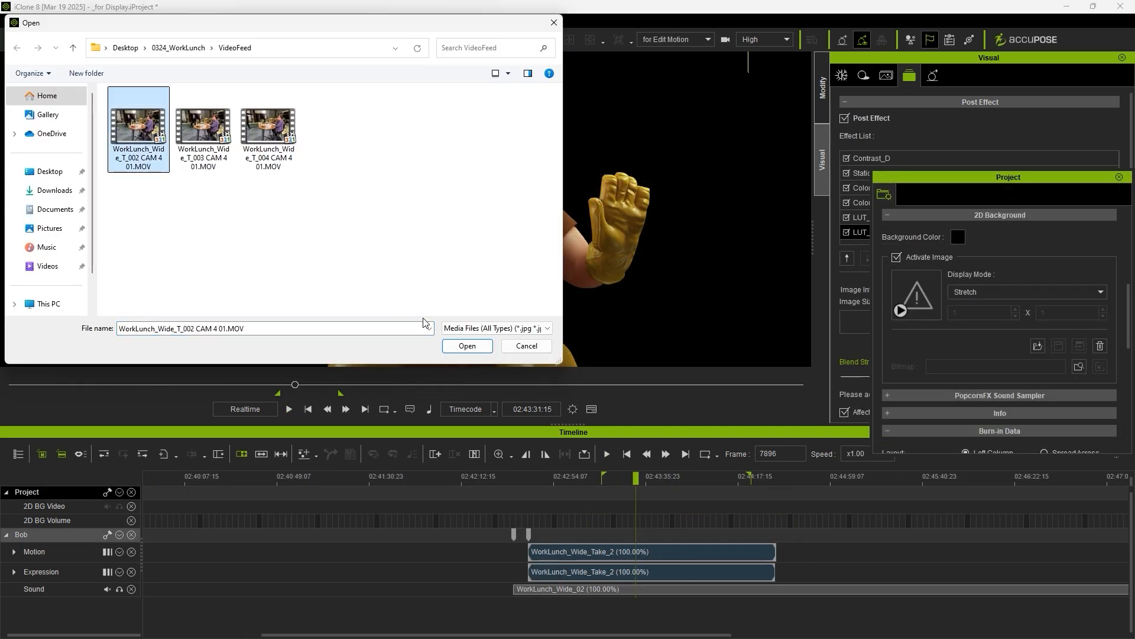
# Step: Load the CAM 4 VideoFeed as background and open the FixMotion project's Reach Target playback
pyautogui.click(467, 346)
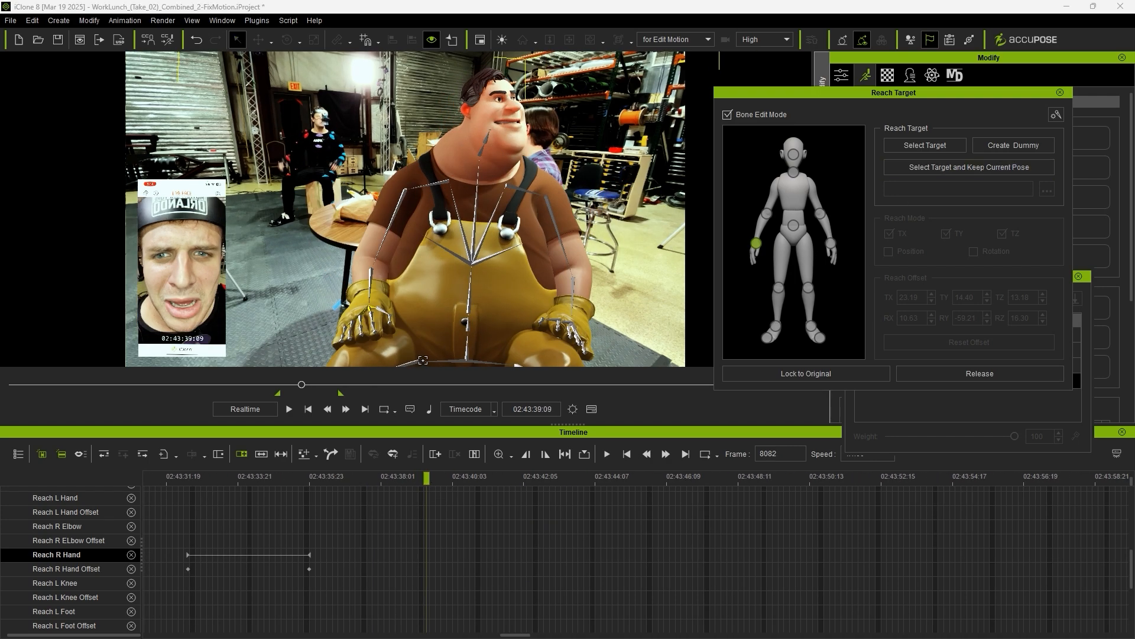
pyautogui.click(416, 476)
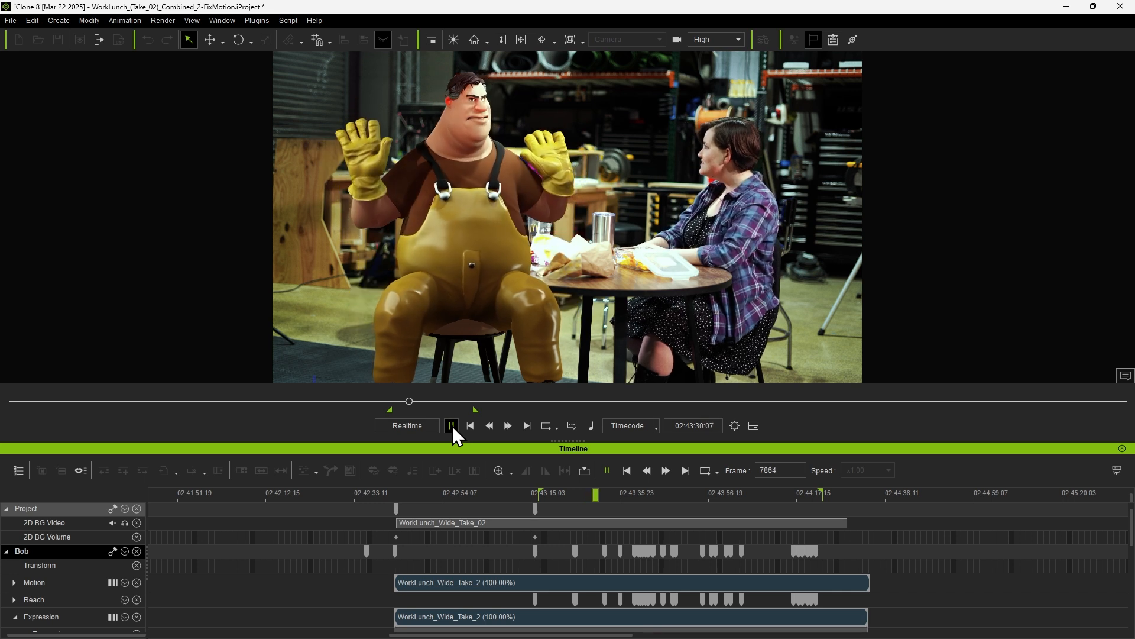
# Step: Set Render Video output to MP4 at HD 1080p (1920 x 1080)
pyautogui.click(451, 425)
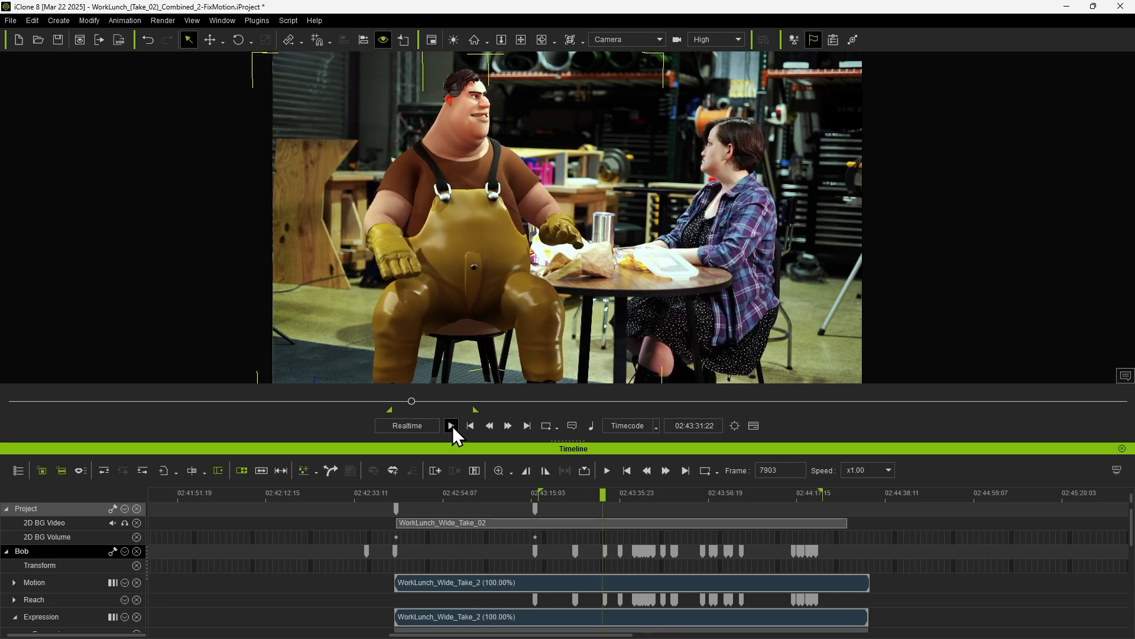
pyautogui.click(162, 20)
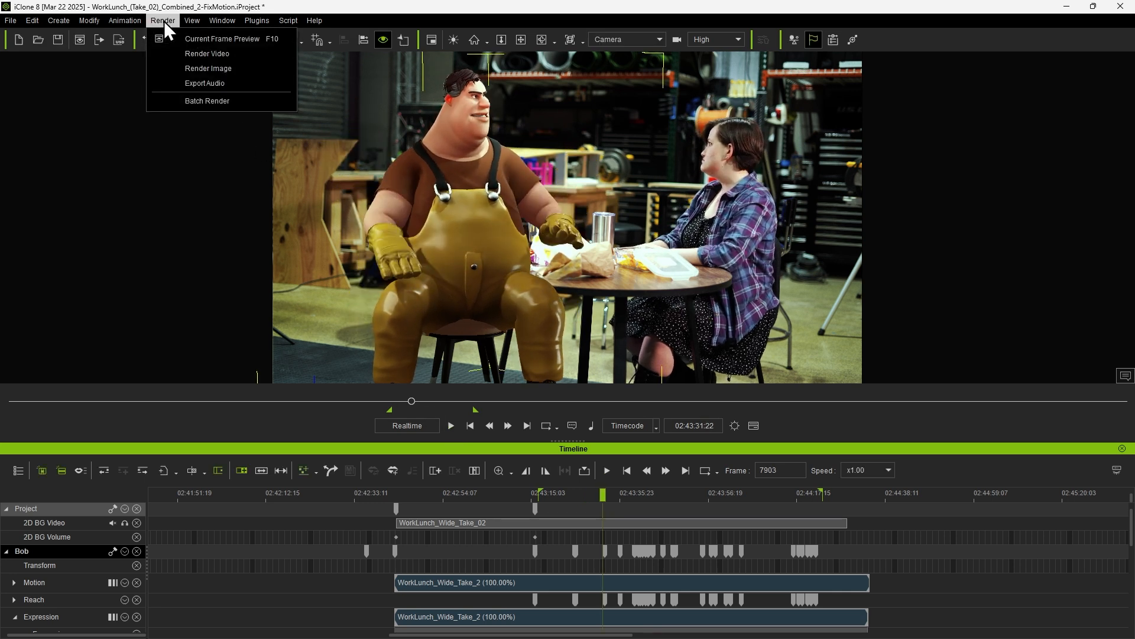
pyautogui.click(205, 54)
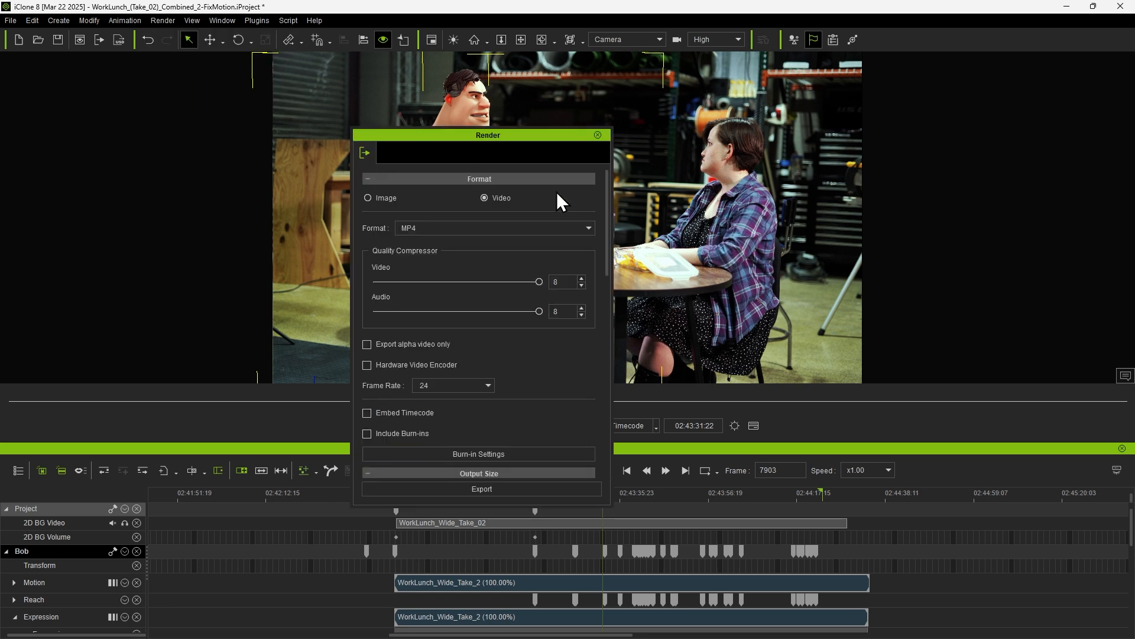
pyautogui.scroll(-3)
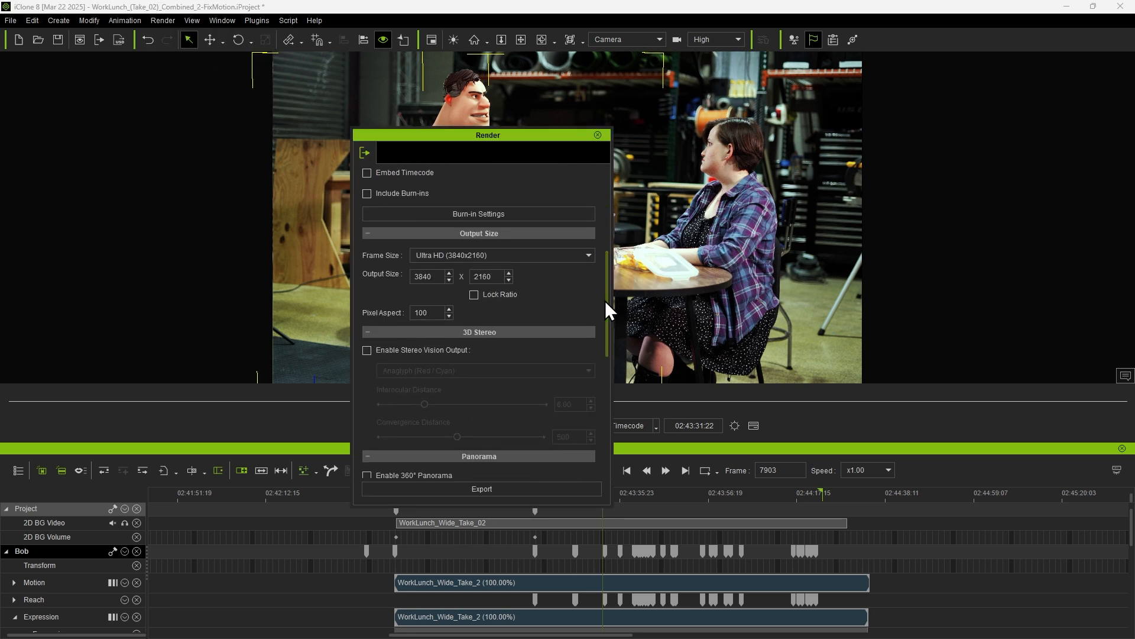
pyautogui.click(501, 255)
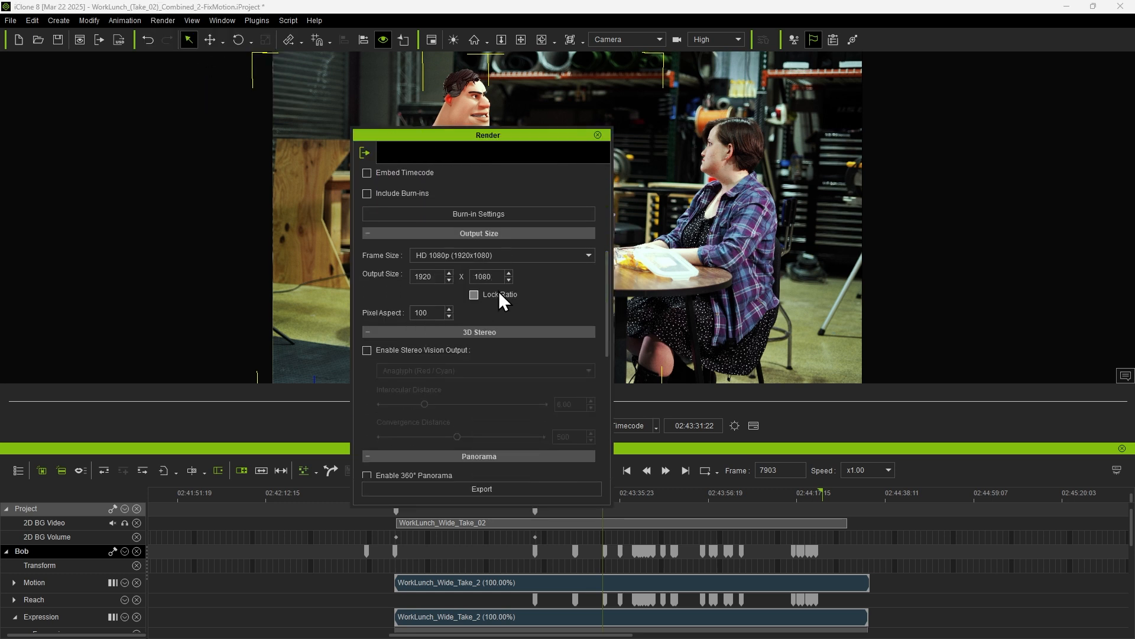
pyautogui.moveTo(527, 499)
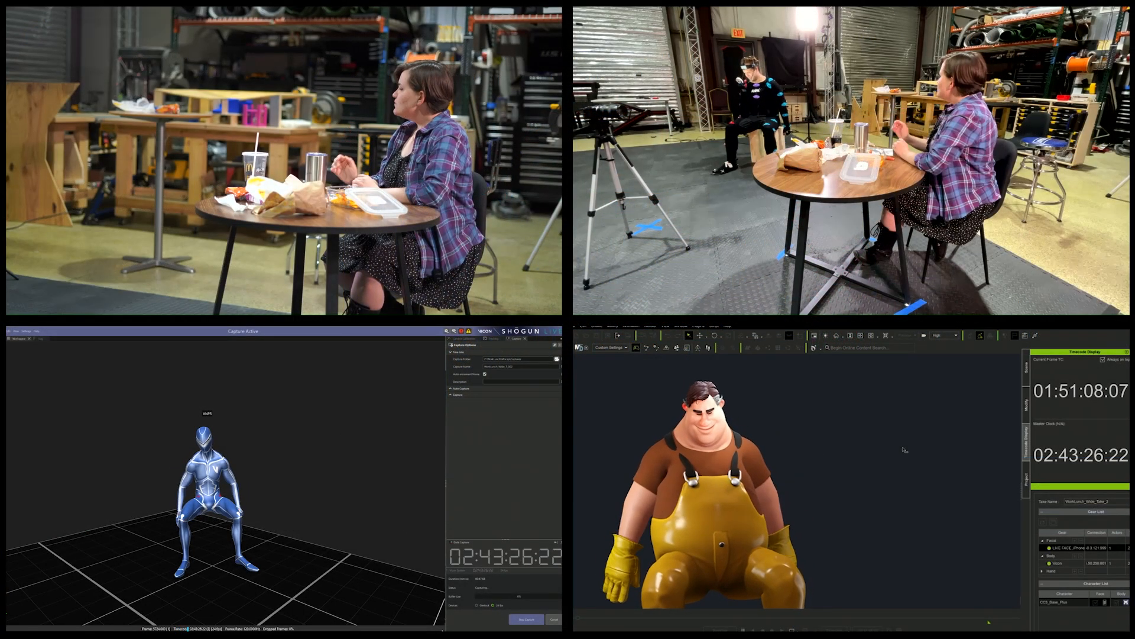
# Step: Bring up Align Clip to Embedded Timecode for the 2D BG Video clip
pyautogui.rightClick(681, 551)
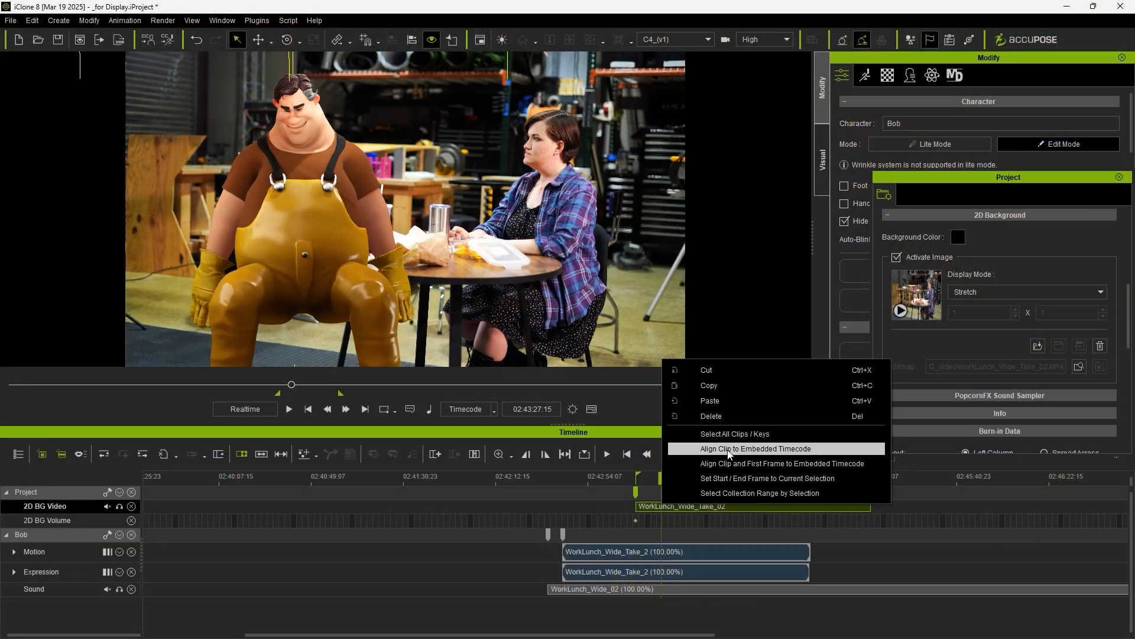